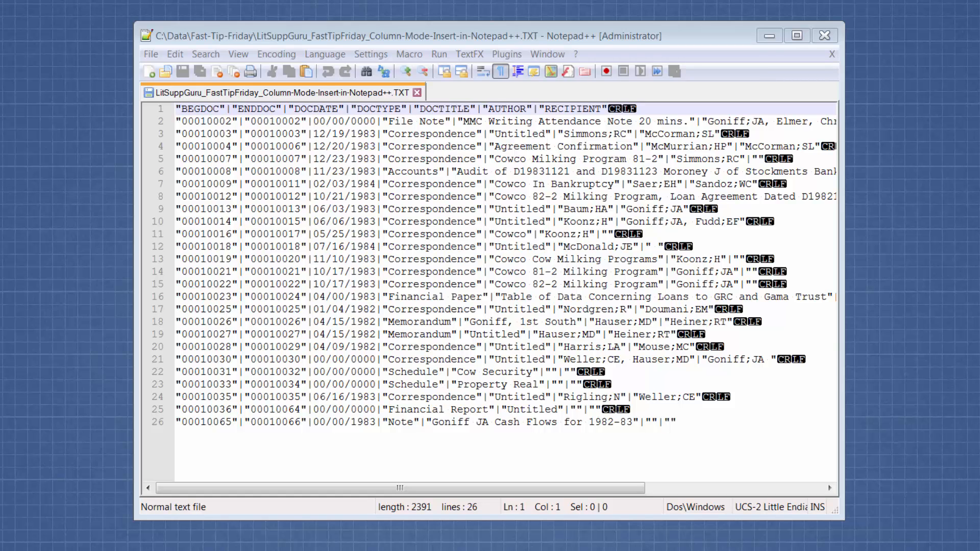
mouse_move(355, 455)
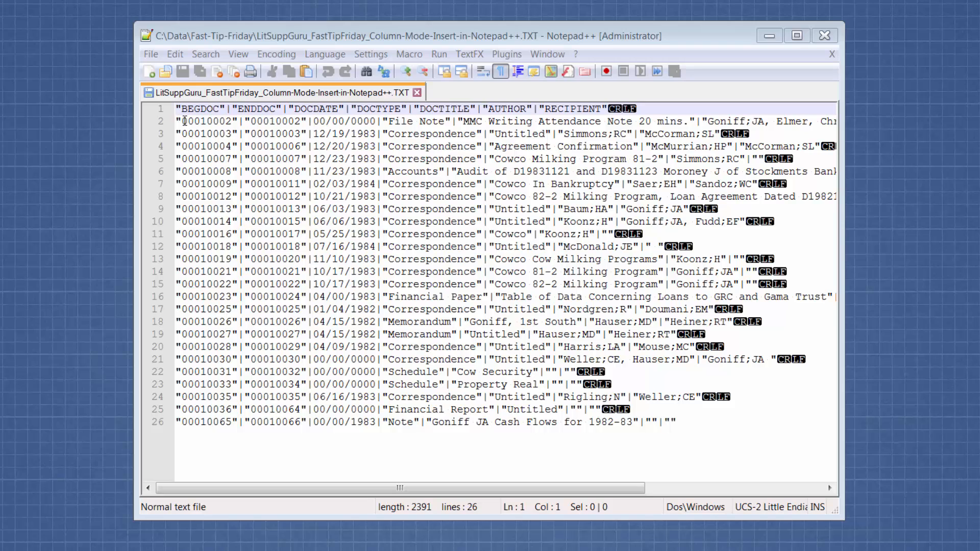
Step: Make a column selection running before the Bates number on lines 2 through 26
left_click(184, 121)
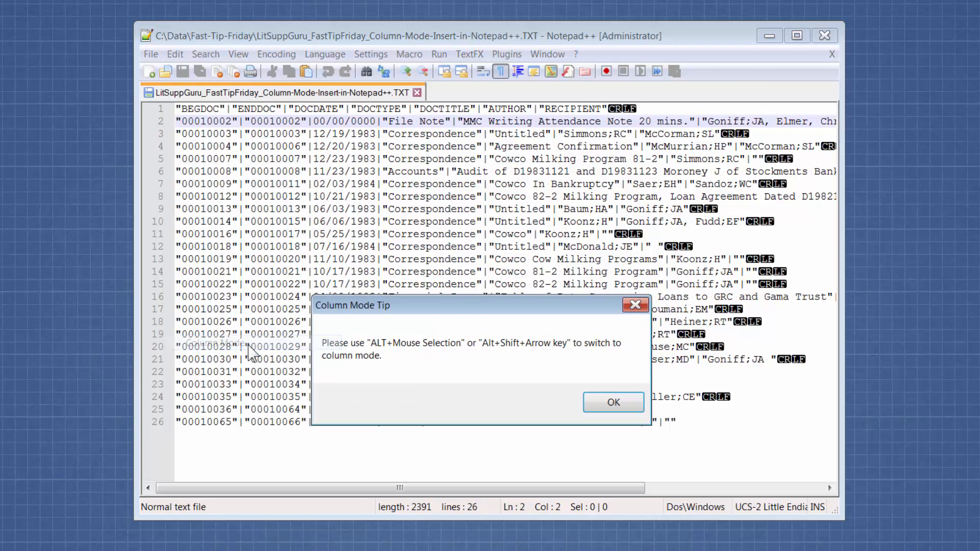
mouse_move(534, 381)
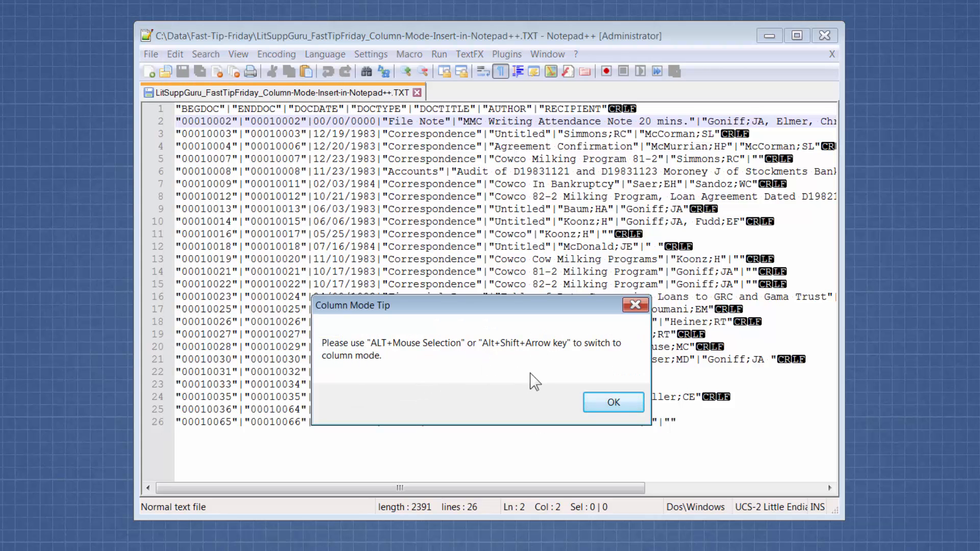
mouse_move(556, 361)
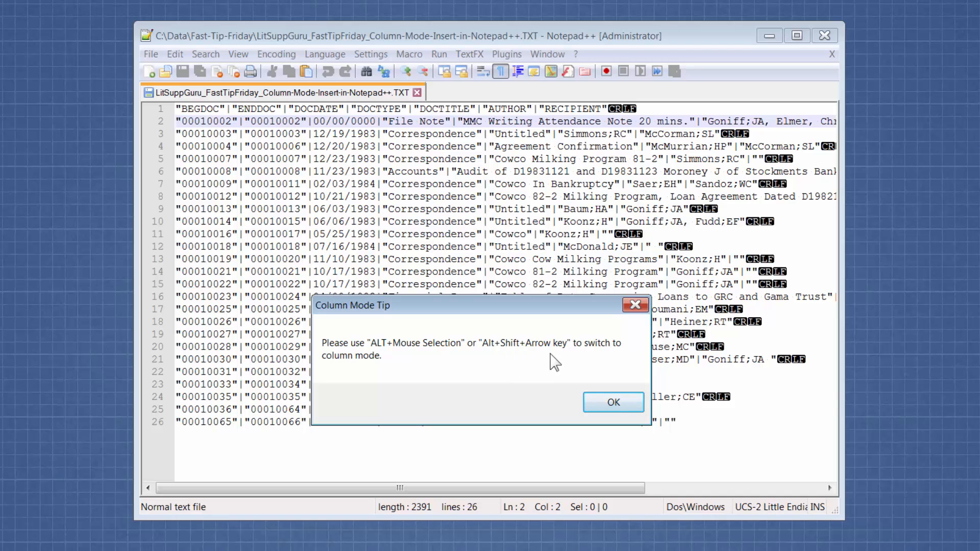
left_click(613, 402)
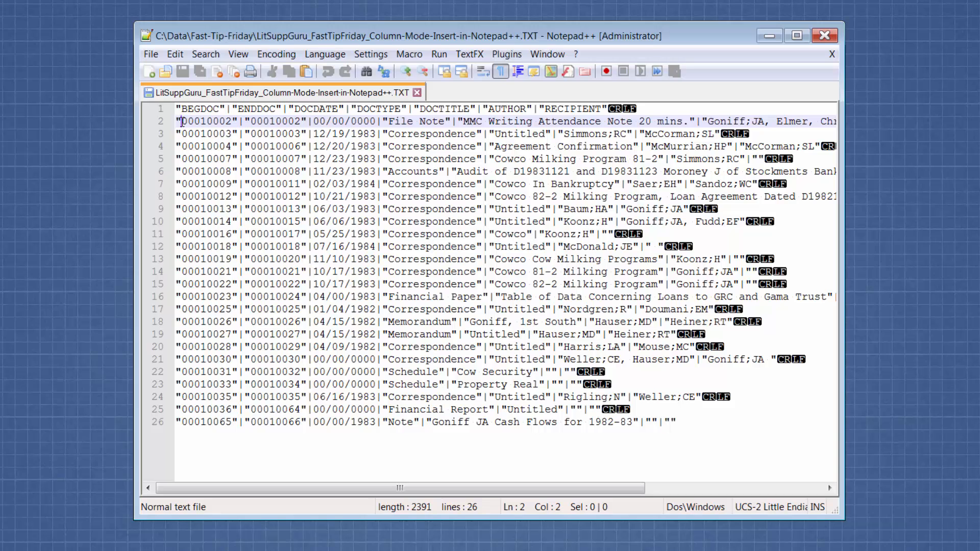
left_click(182, 322)
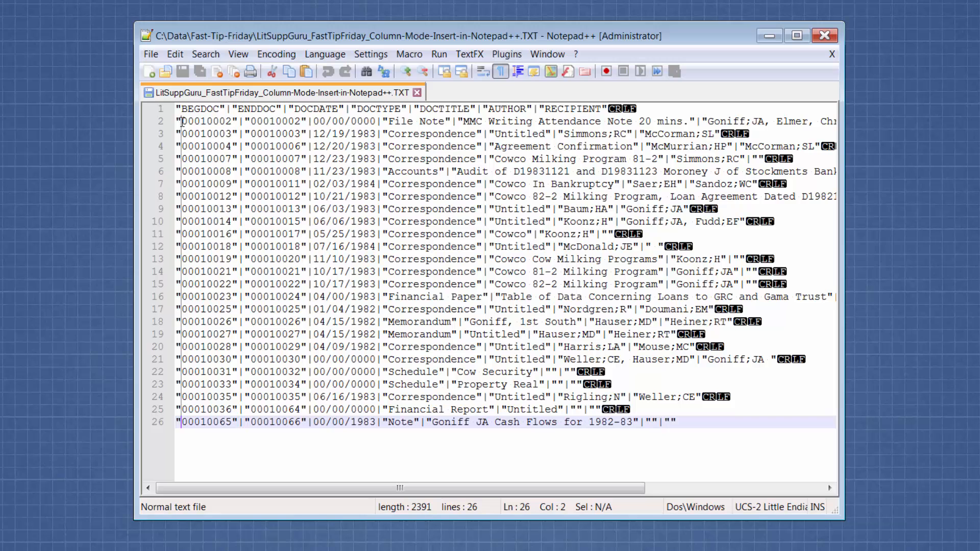
Step: Insert the text LSG on every selected line via the Column Editor
left_click(175, 54)
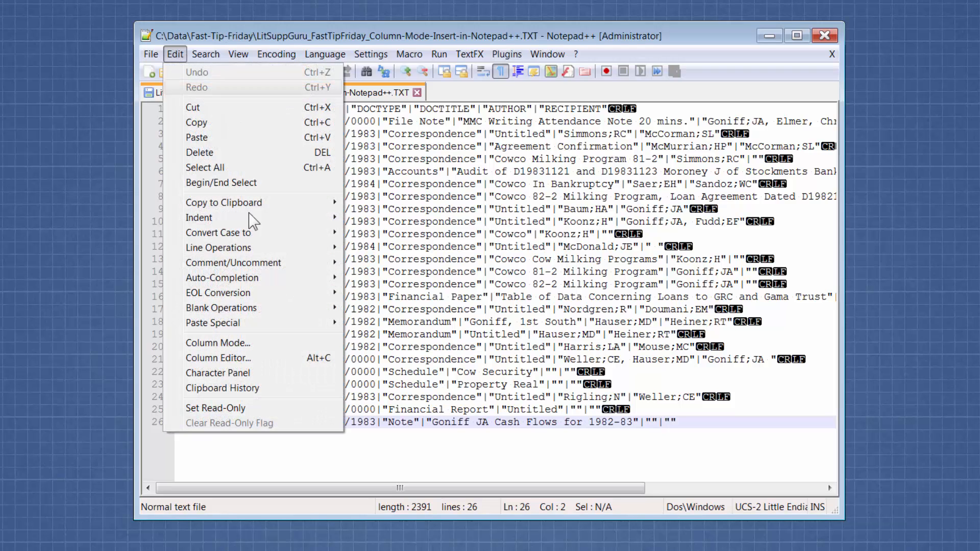
left_click(218, 357)
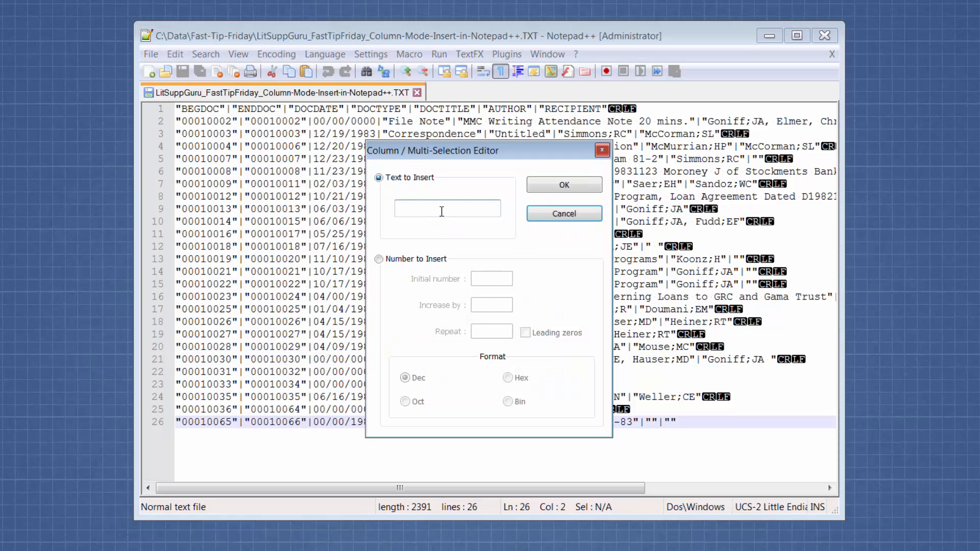
type("LSG")
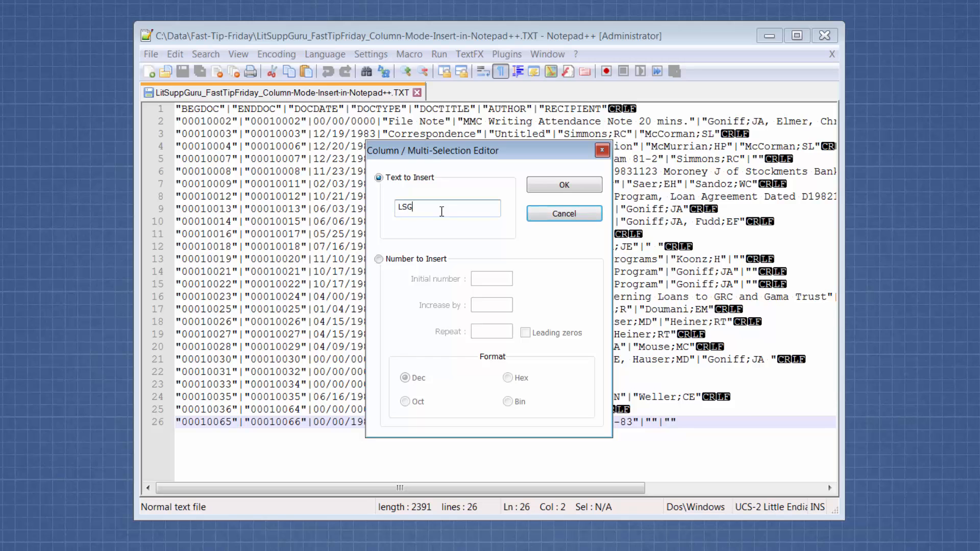
mouse_move(563, 184)
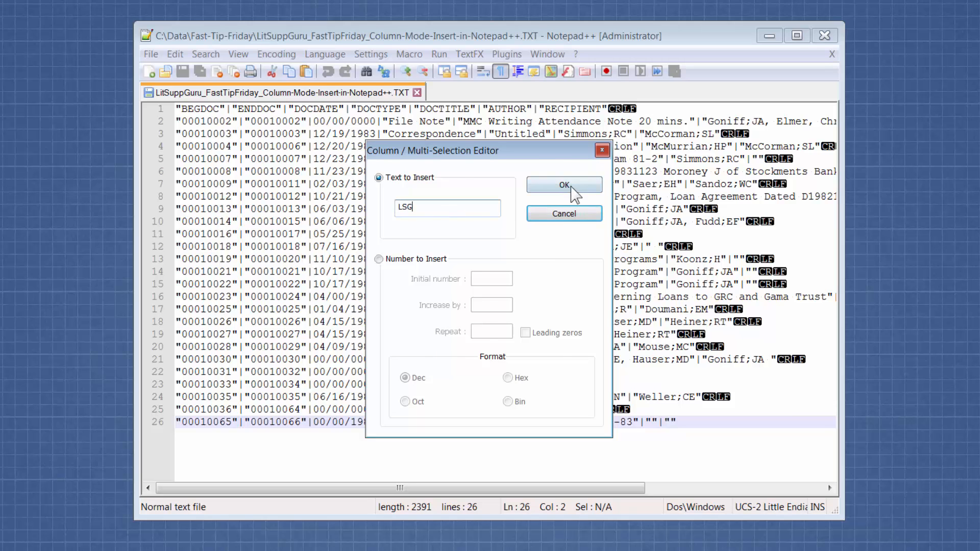
left_click(563, 185)
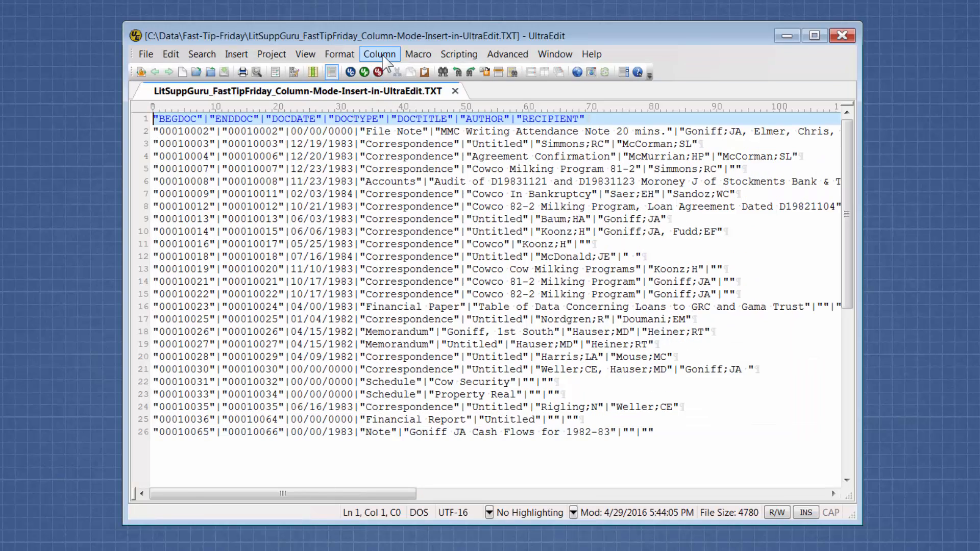
Step: Place the insertion point just before the first Bates number on line 2
left_click(380, 54)
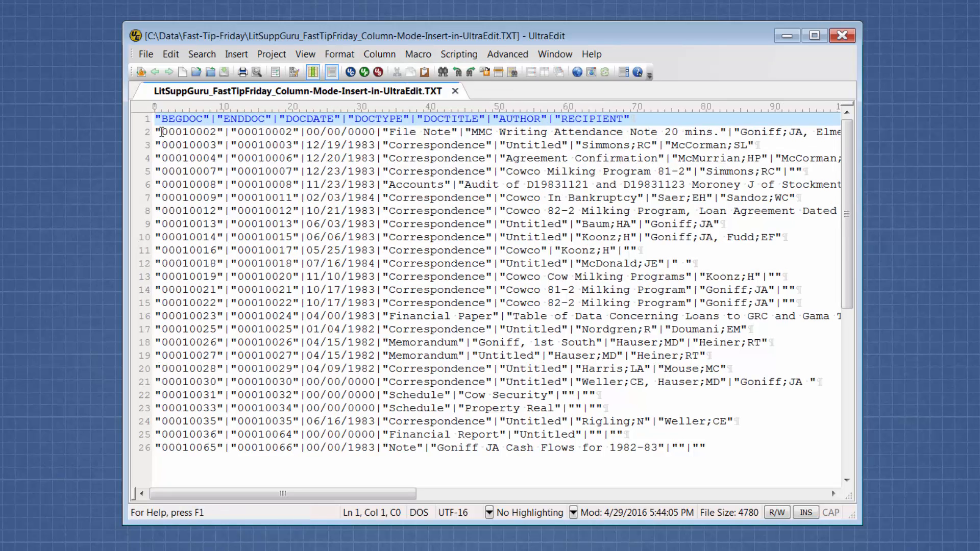
left_click(159, 132)
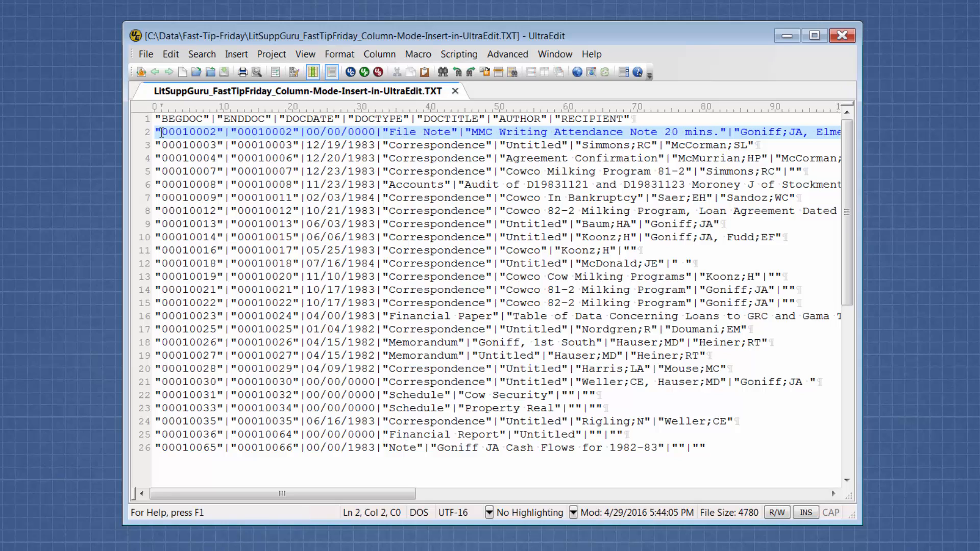
mouse_move(275, 144)
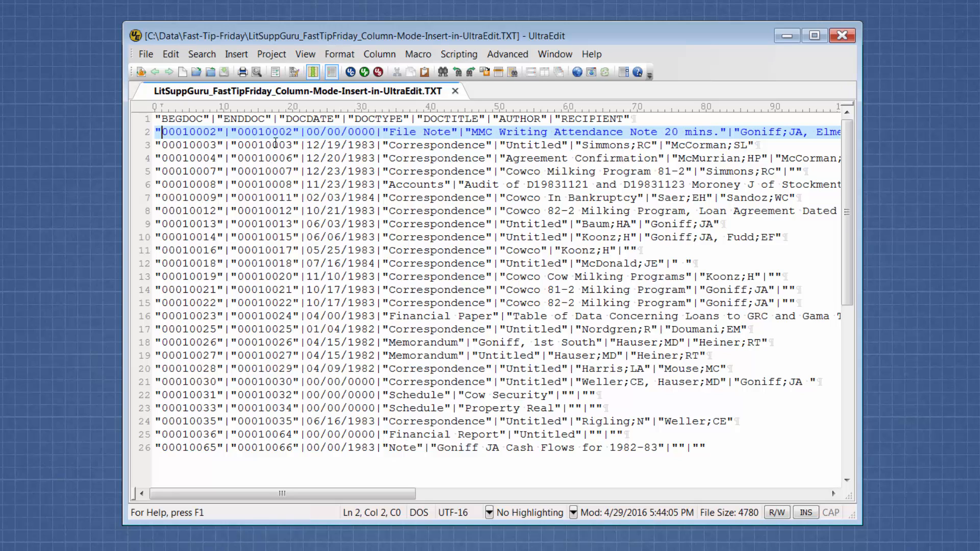
Step: Insert LSG at that column on every line using Insert/Fill Columns
left_click(378, 54)
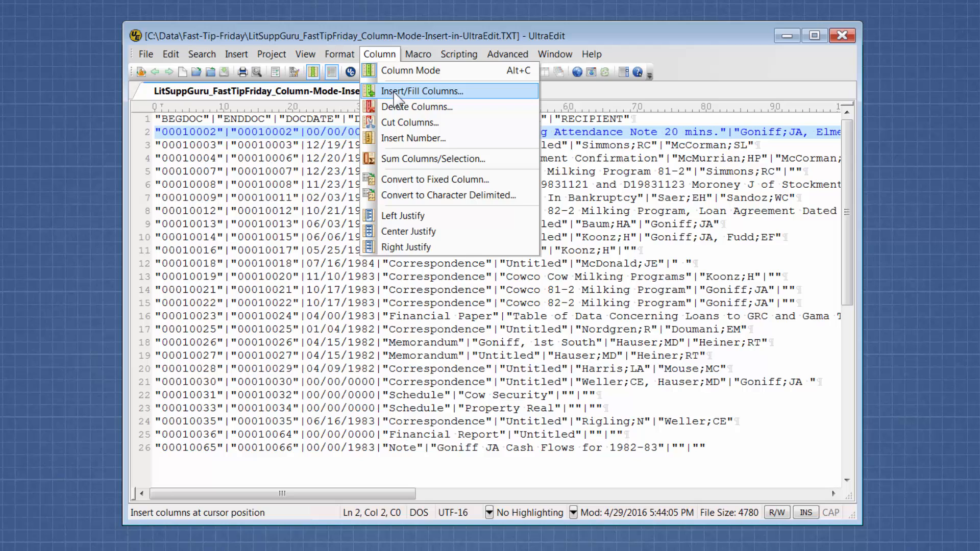
left_click(422, 91)
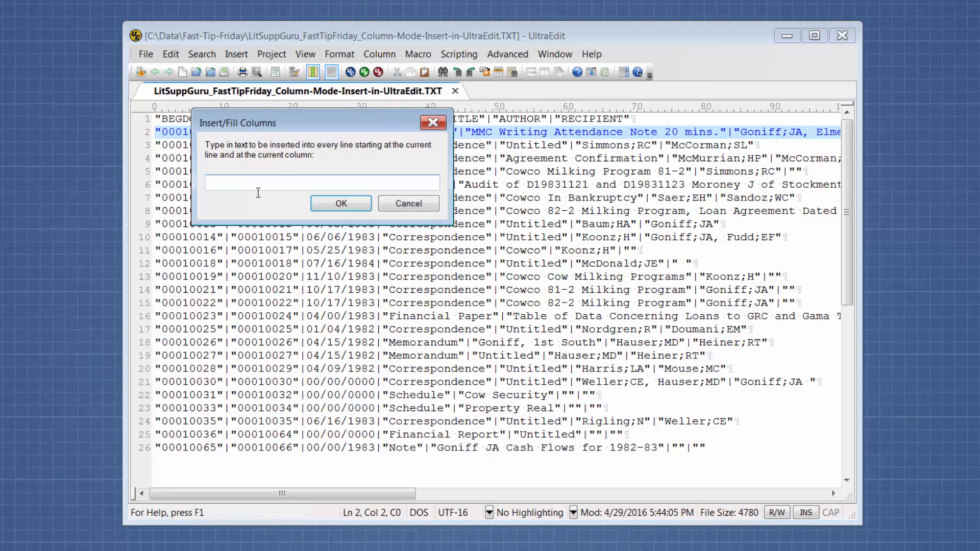
type("LSG")
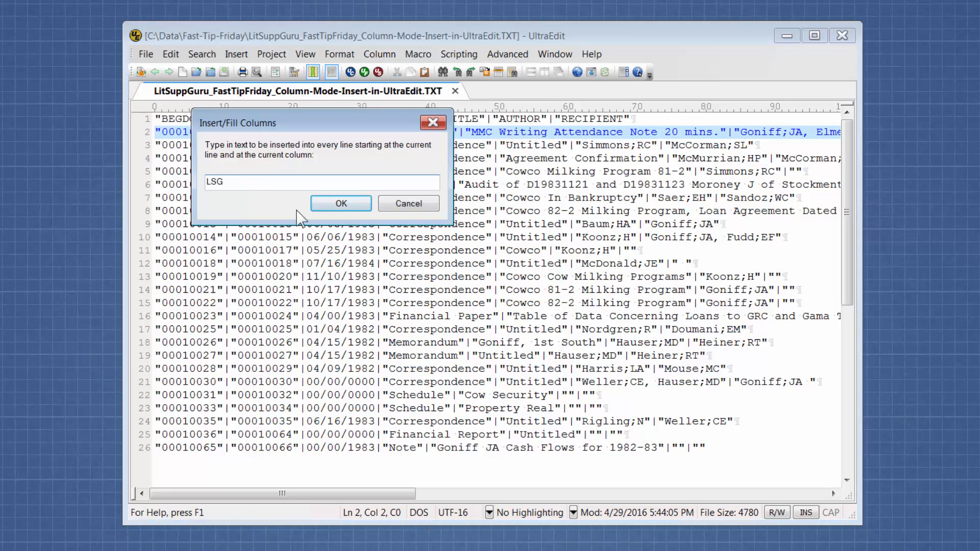
left_click(341, 203)
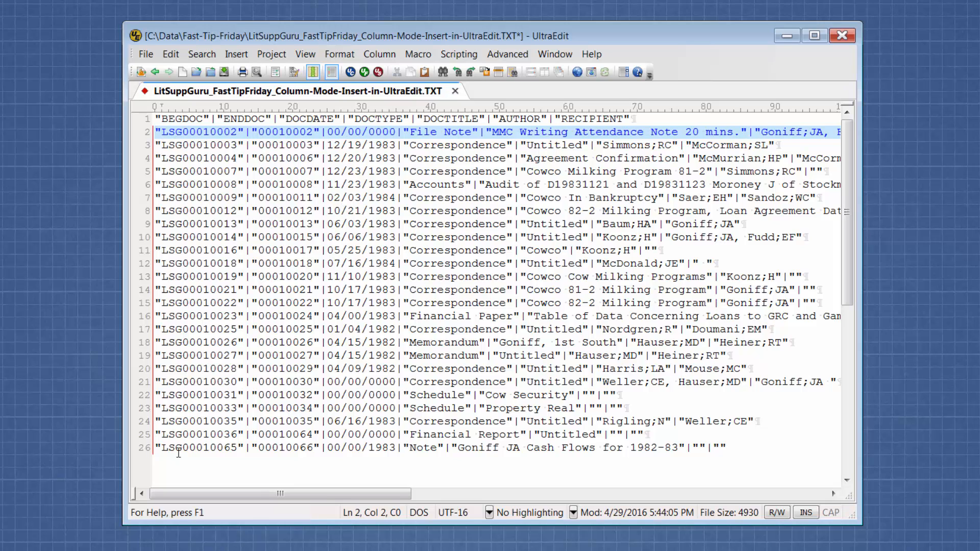
mouse_move(270, 123)
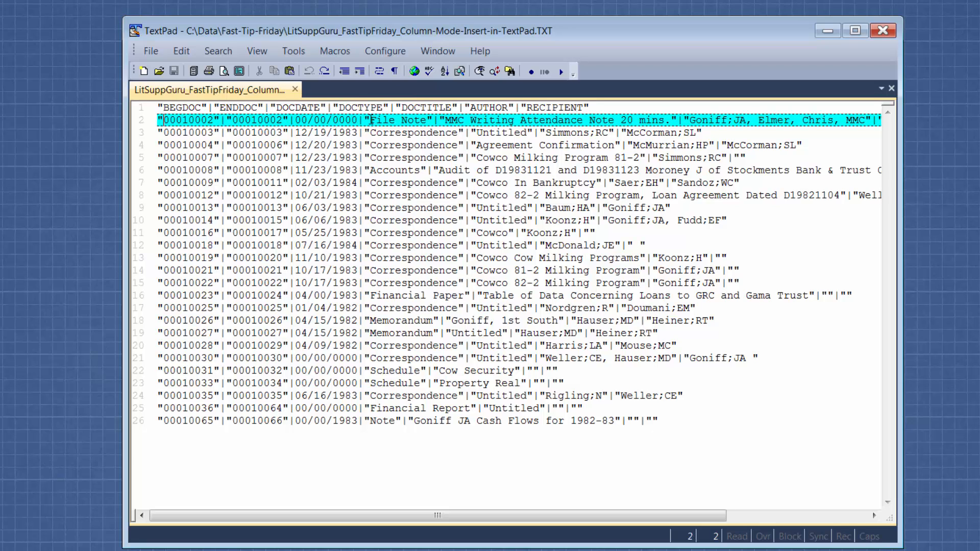
mouse_move(386, 91)
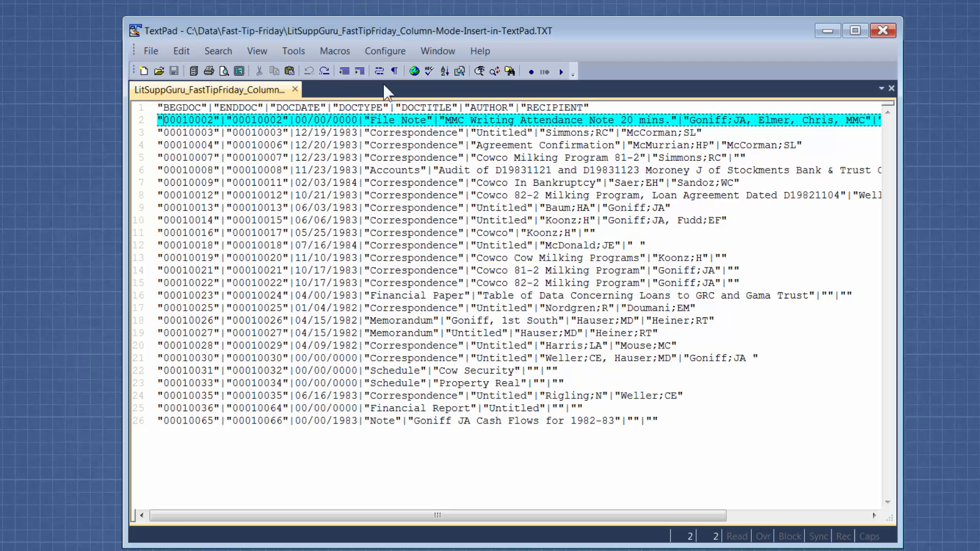
Step: Turn on TextPad's Block Select Mode
left_click(385, 51)
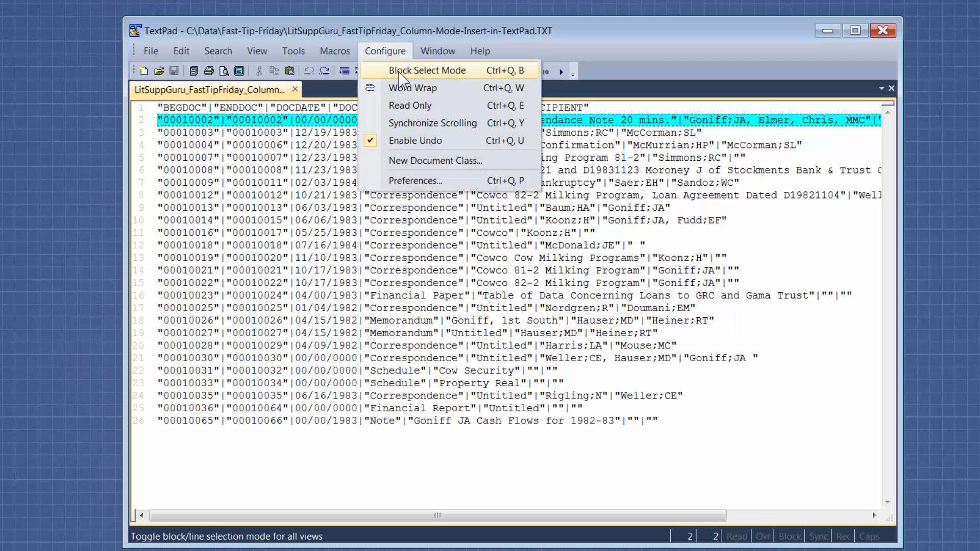
left_click(426, 70)
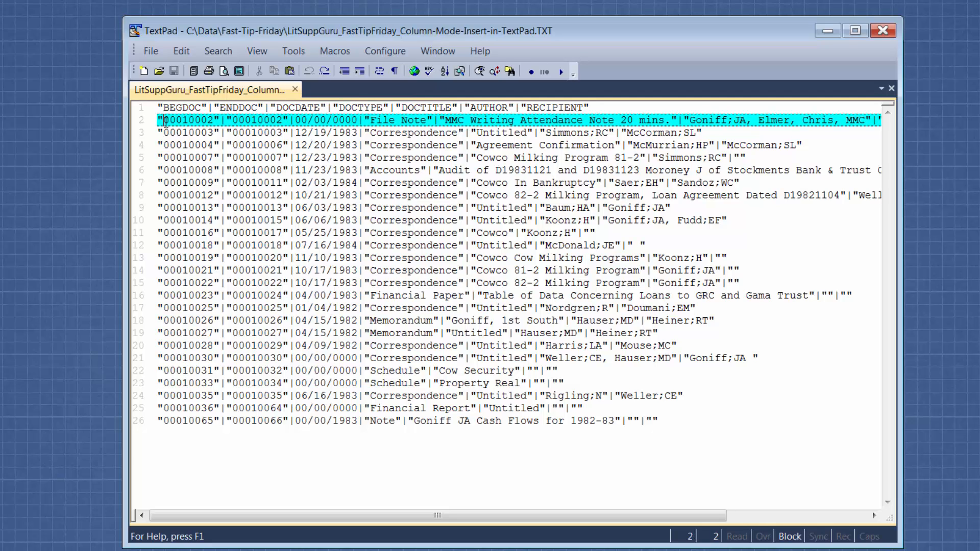
Step: Extend a one-column block selection down to line 26 before each Bates number
key("shift+down")
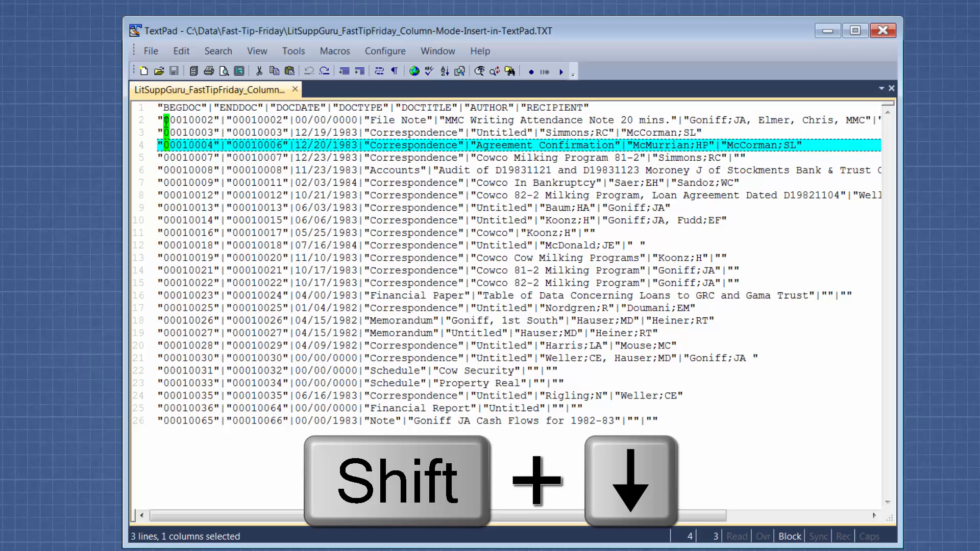
key("shift+down")
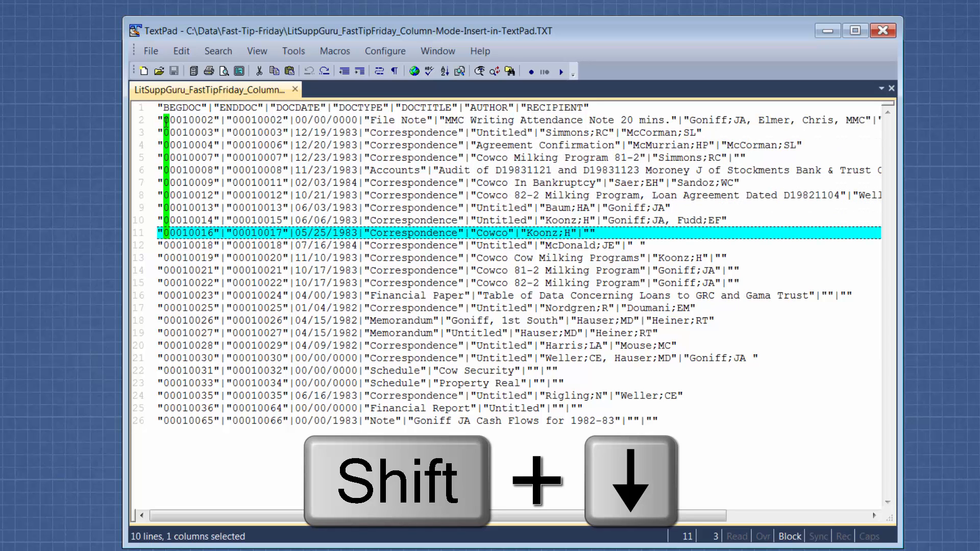
key("shift+down")
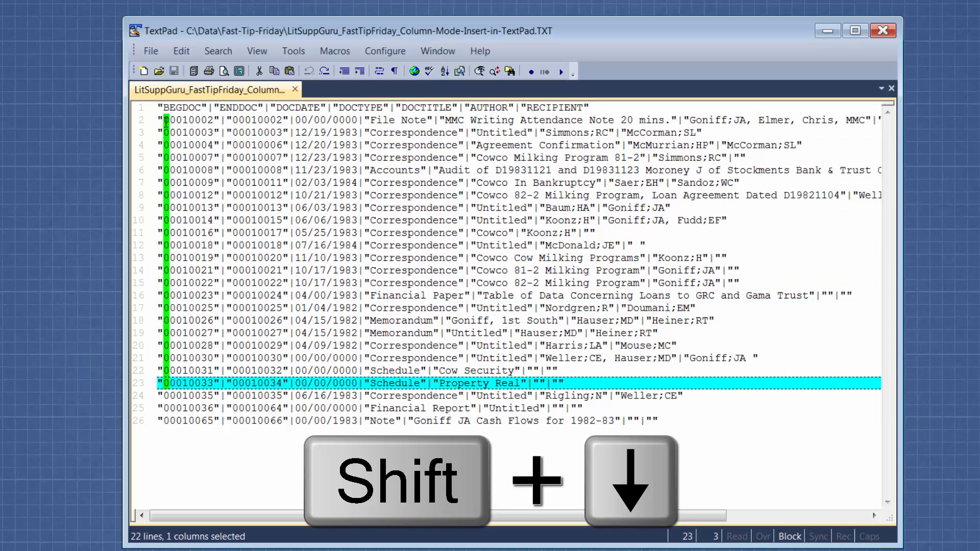
key("shift+down")
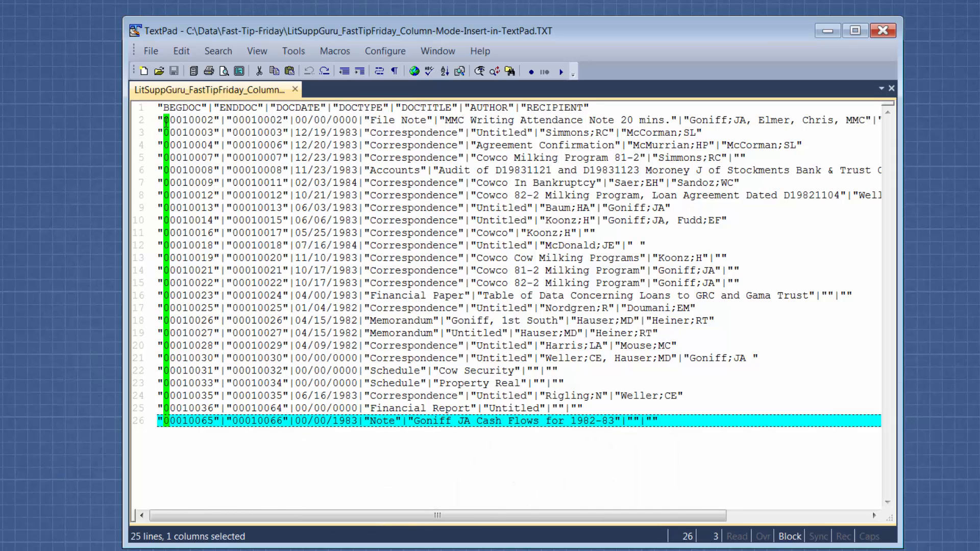
left_click(182, 52)
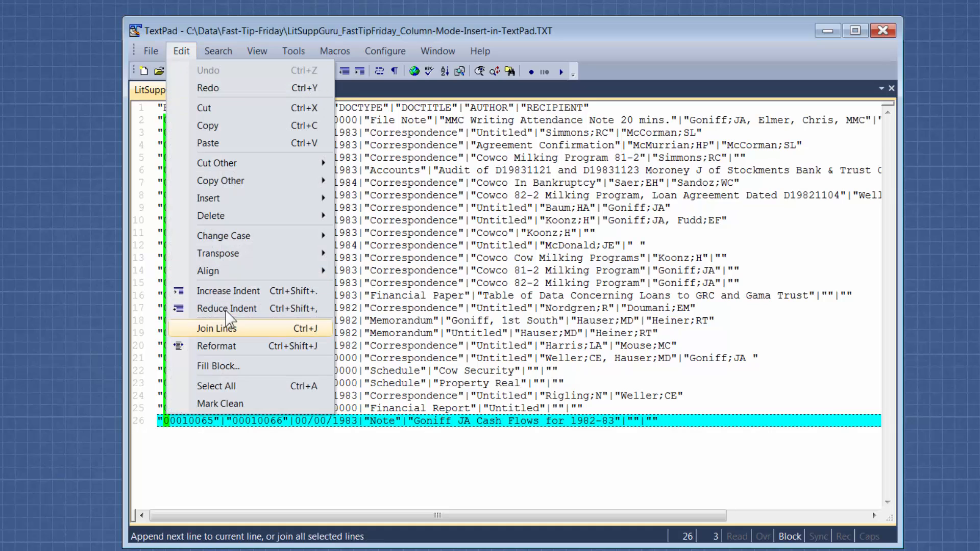
mouse_move(236, 366)
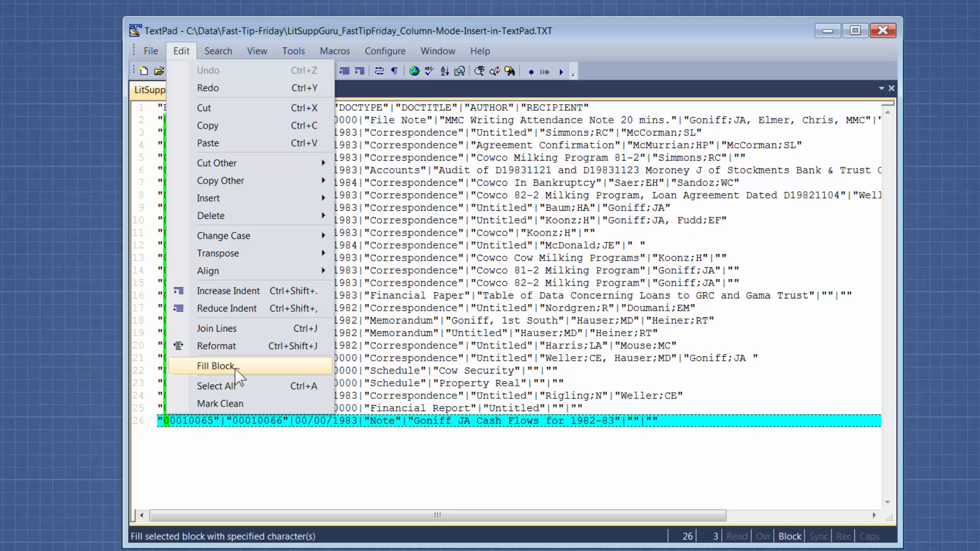
mouse_move(231, 377)
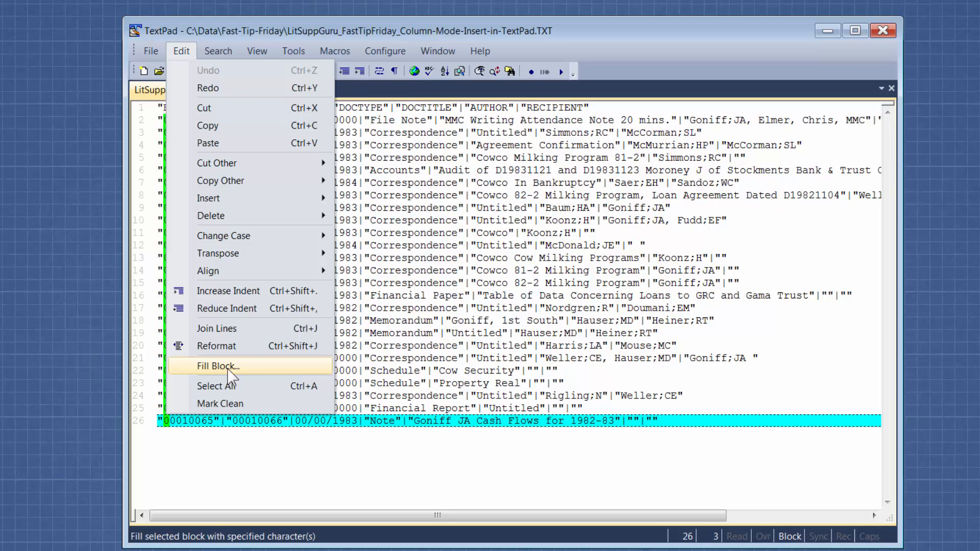
Step: Fill the selected block with LSG in Insert mode, prefixing every Bates number
left_click(216, 365)
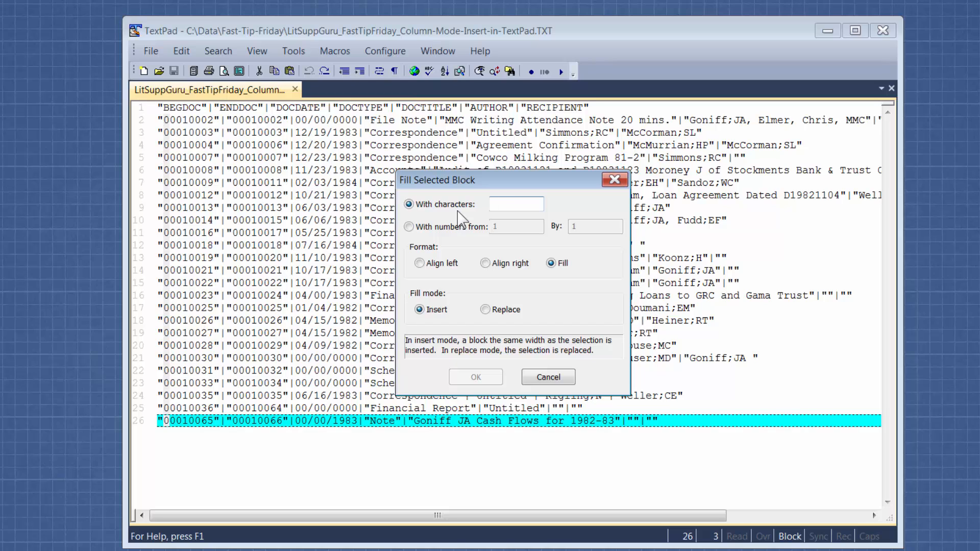
type("LSG")
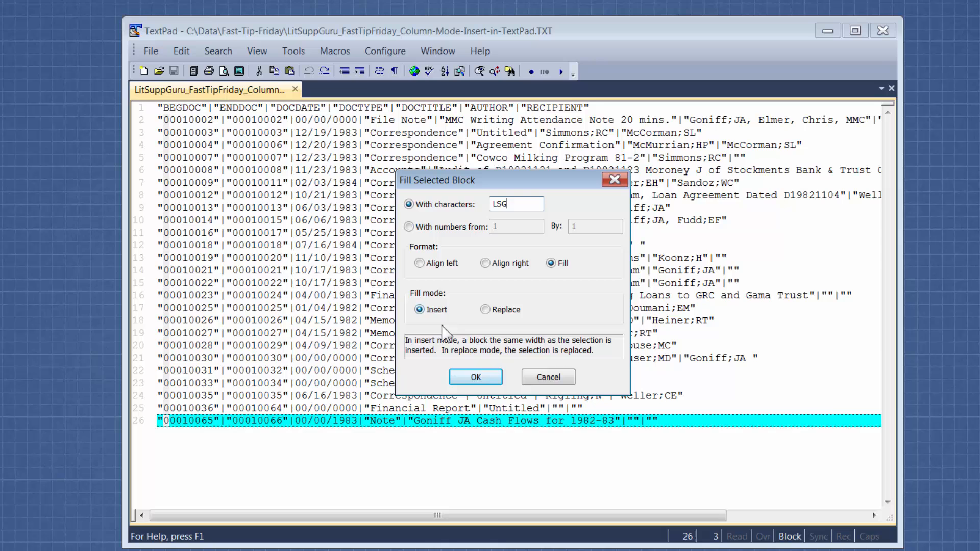
left_click(474, 377)
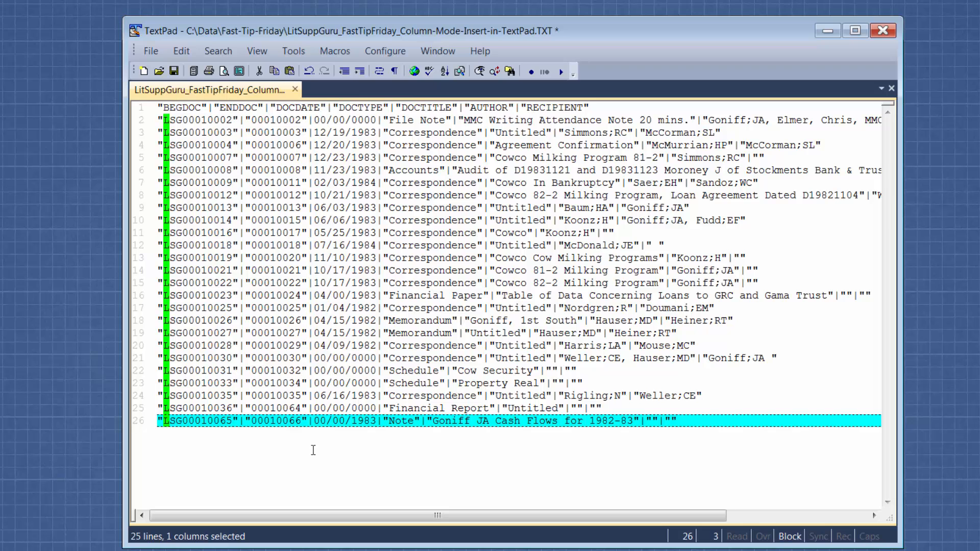
mouse_move(449, 503)
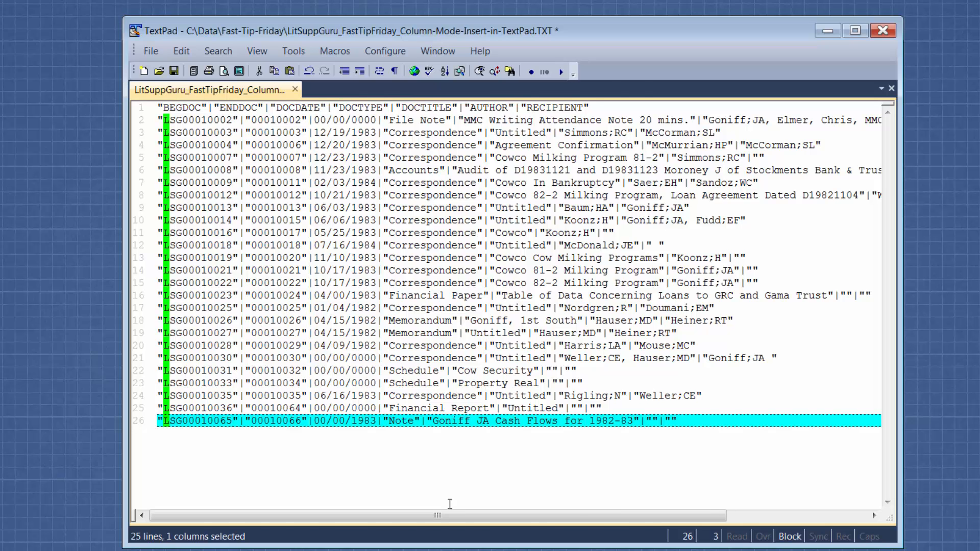